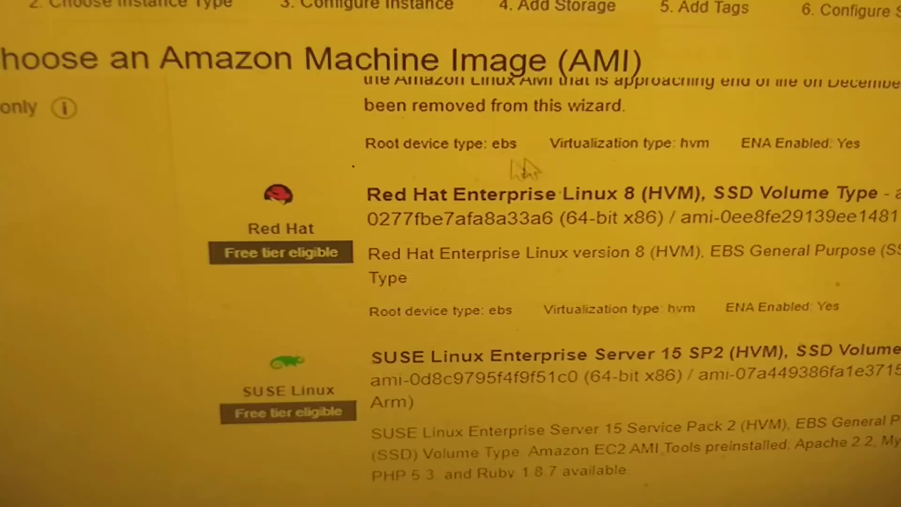
Select the Microsoft Windows Server 2019 Base AMI from the scrolled image list
scroll("down", 3)
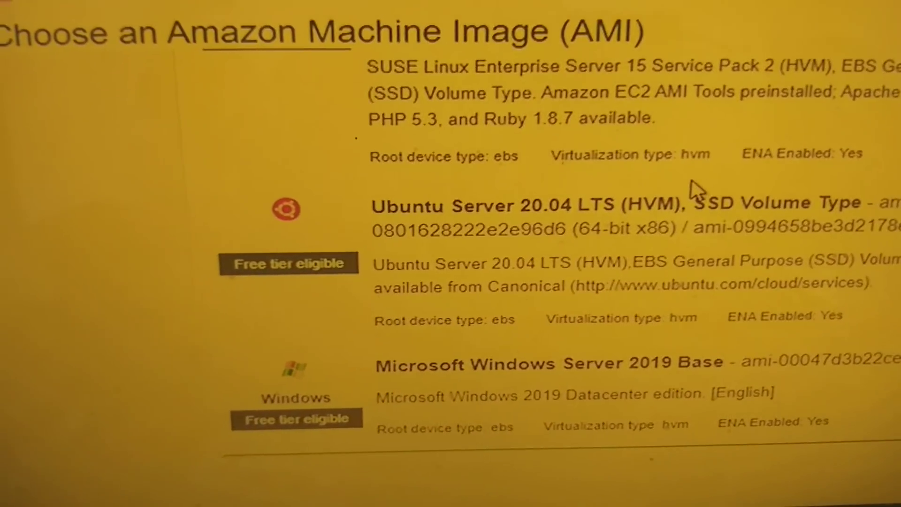
scroll("down", 3)
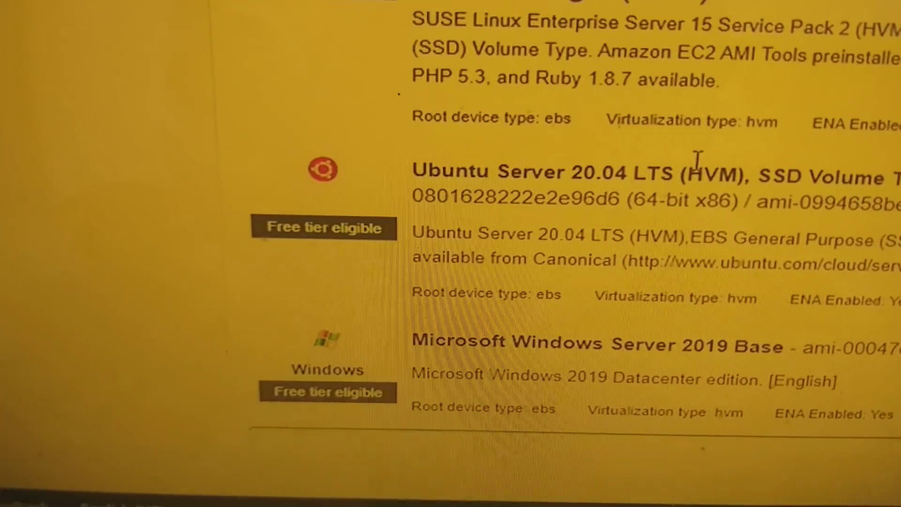
scroll("down", 3)
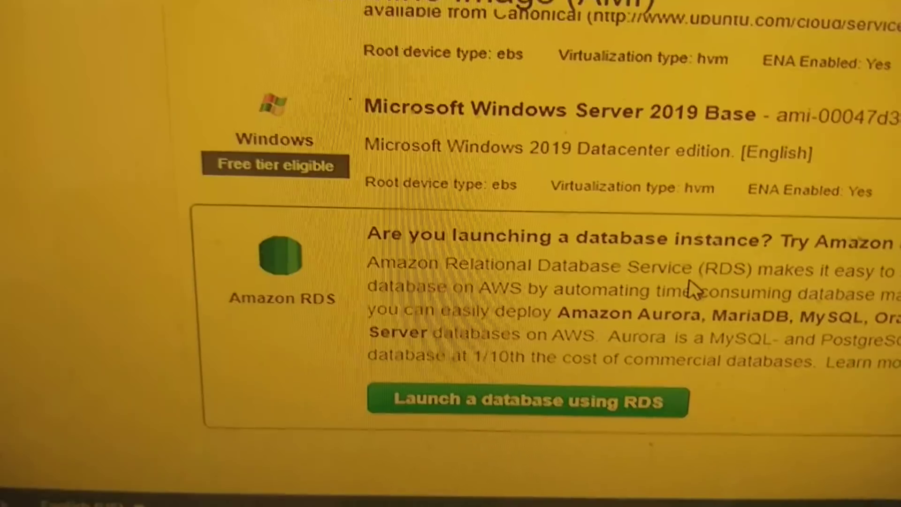
scroll("down", 3)
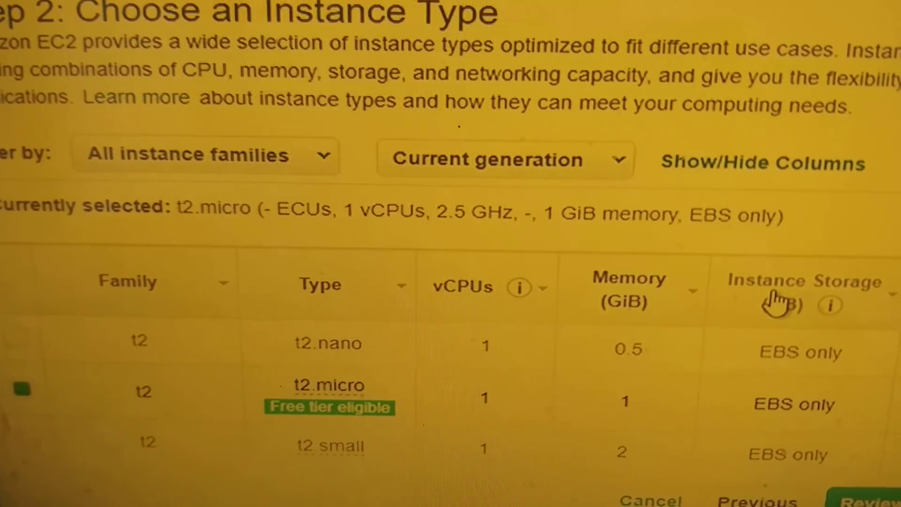
Review the full instance type table while keeping the free-tier t2.micro selected
scroll("down", 3)
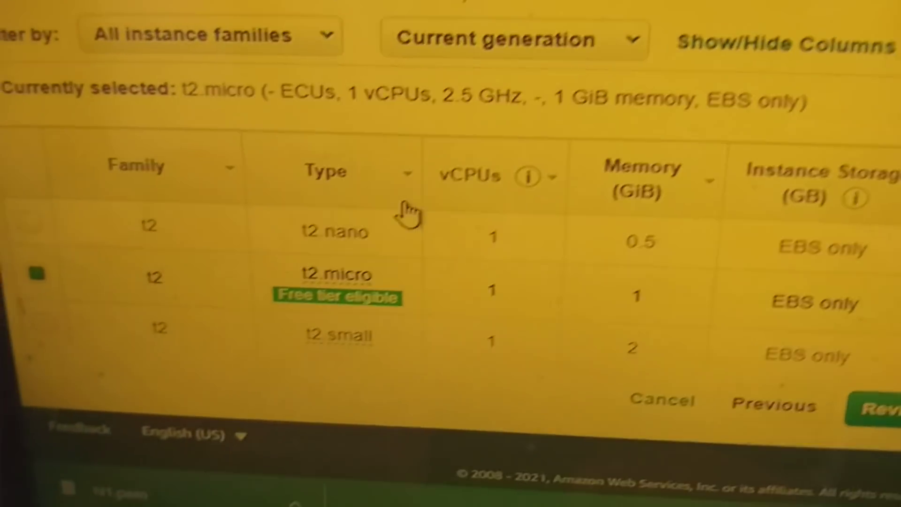
scroll("up", 3)
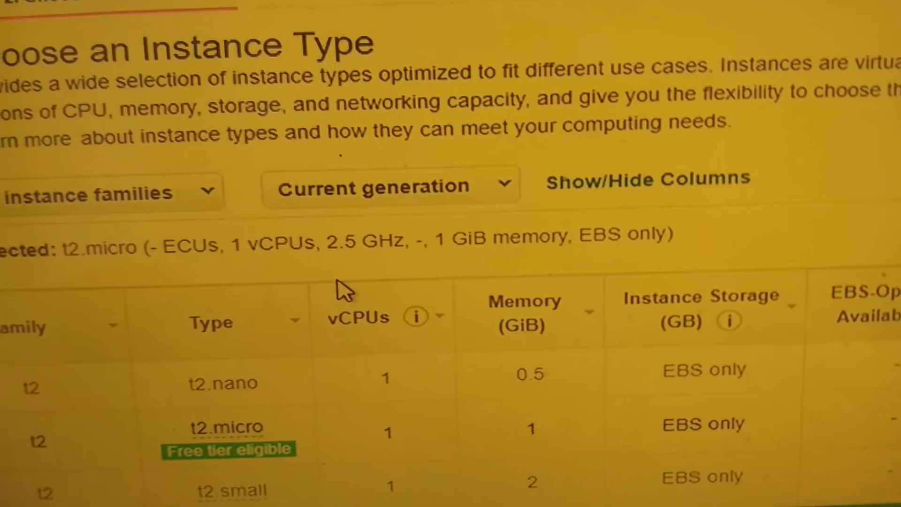
scroll("down", 3)
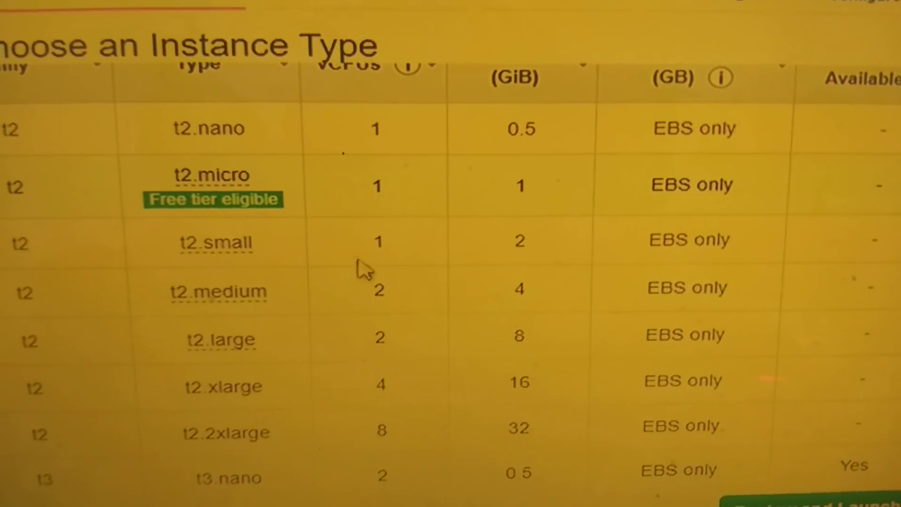
mouse_move(242, 176)
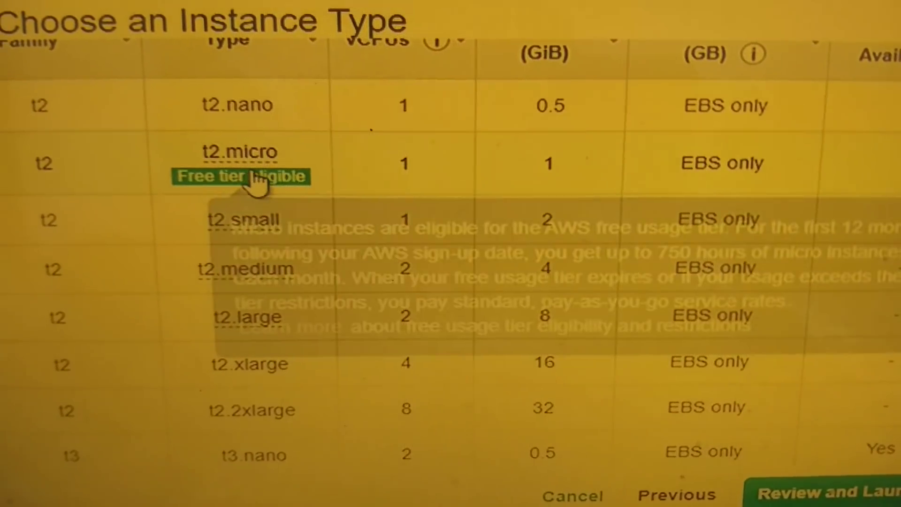
scroll("down", 3)
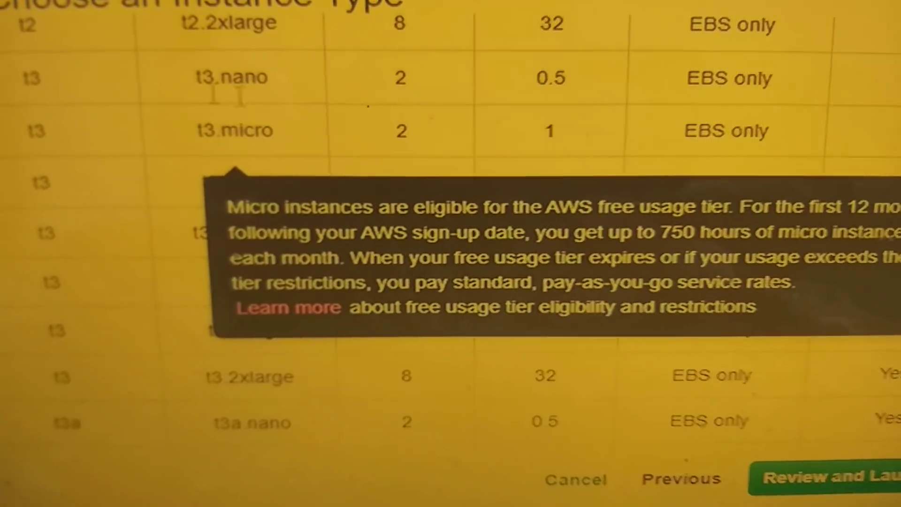
scroll("down", 3)
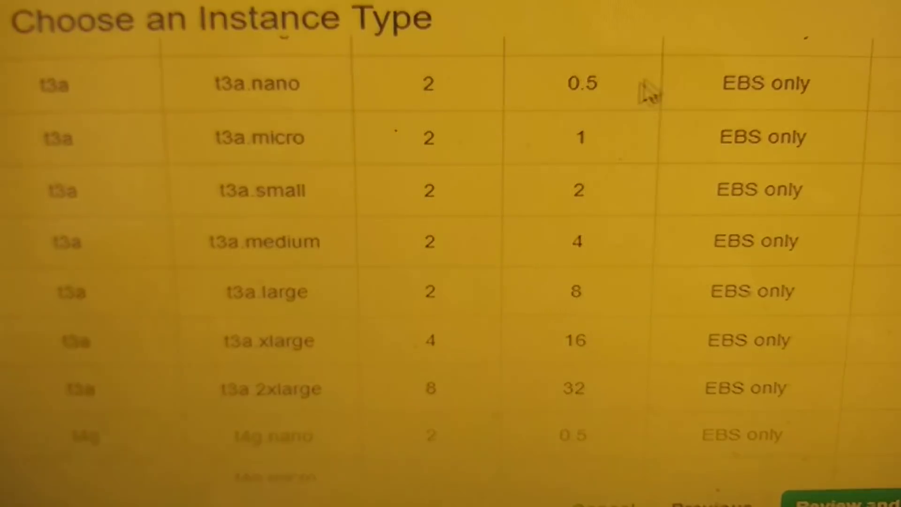
scroll("down", 3)
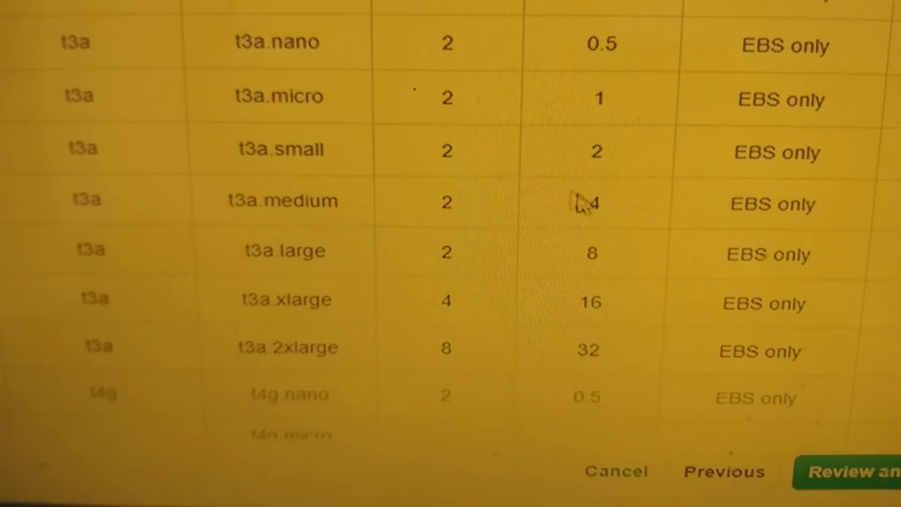
scroll("down", 3)
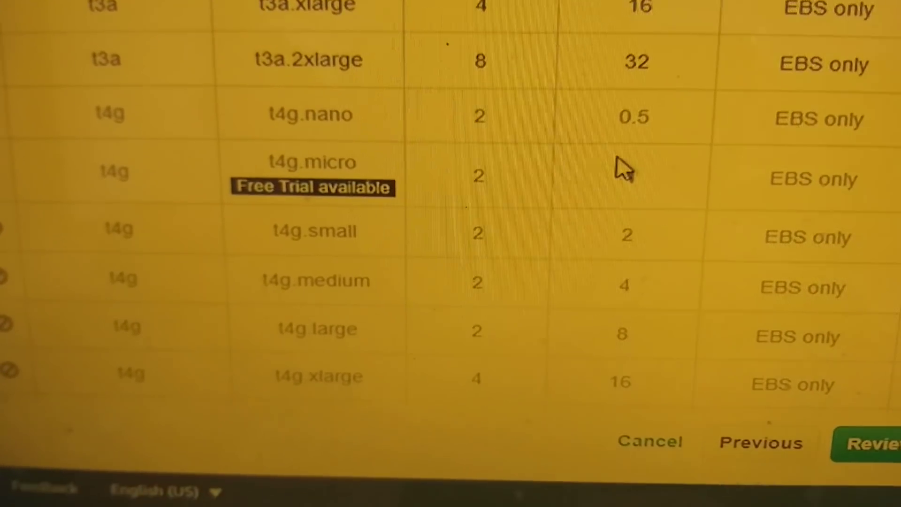
scroll("down", 3)
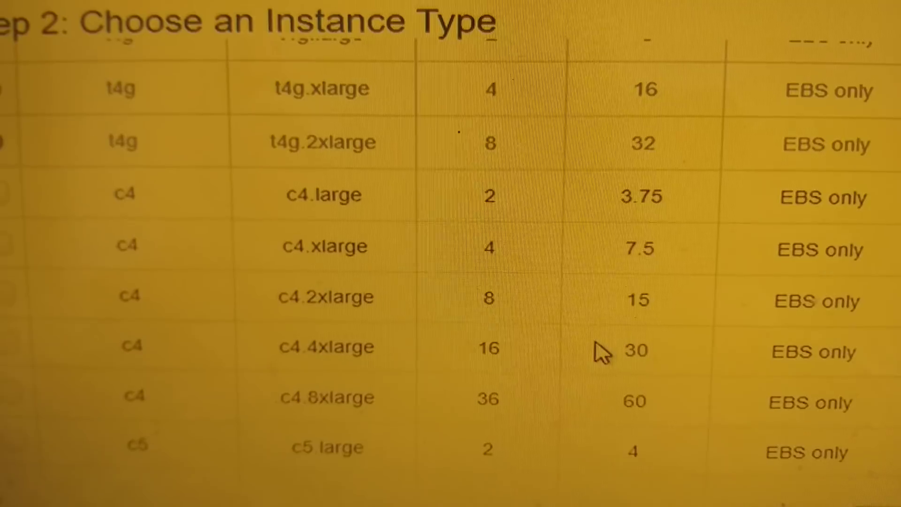
scroll("up", 3)
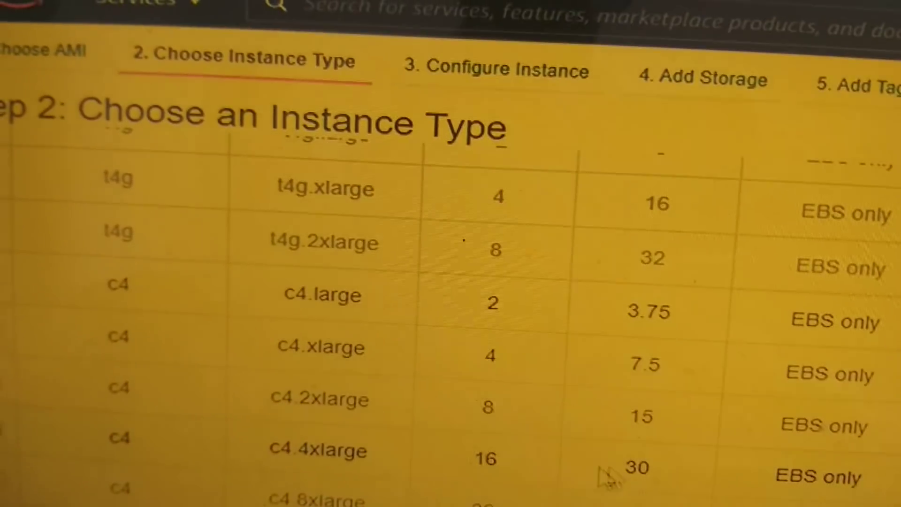
scroll("down", 3)
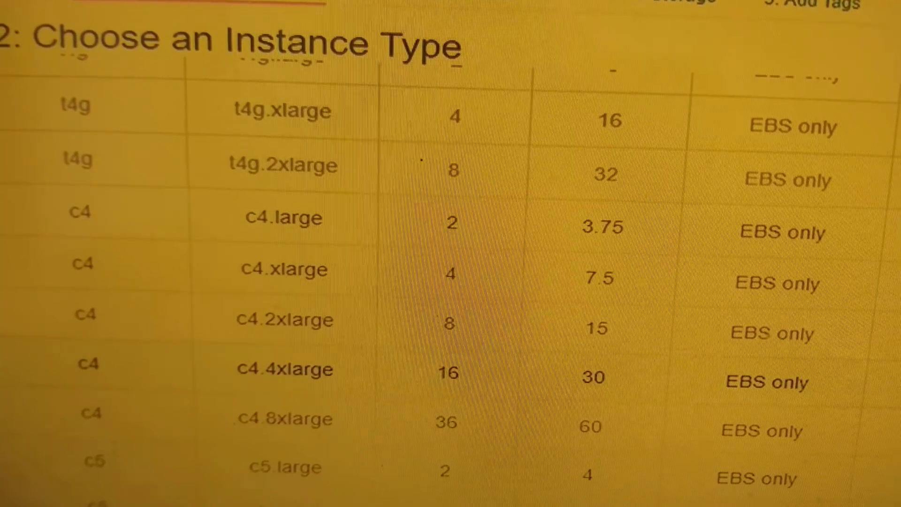
scroll("down", 3)
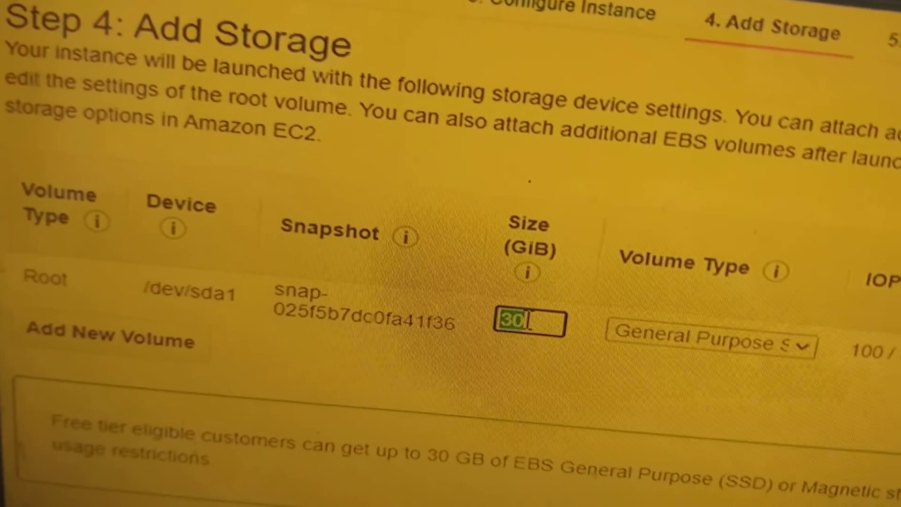
Change the root volume size from 30 to 90 GiB and proceed to Review and Launch
type("90")
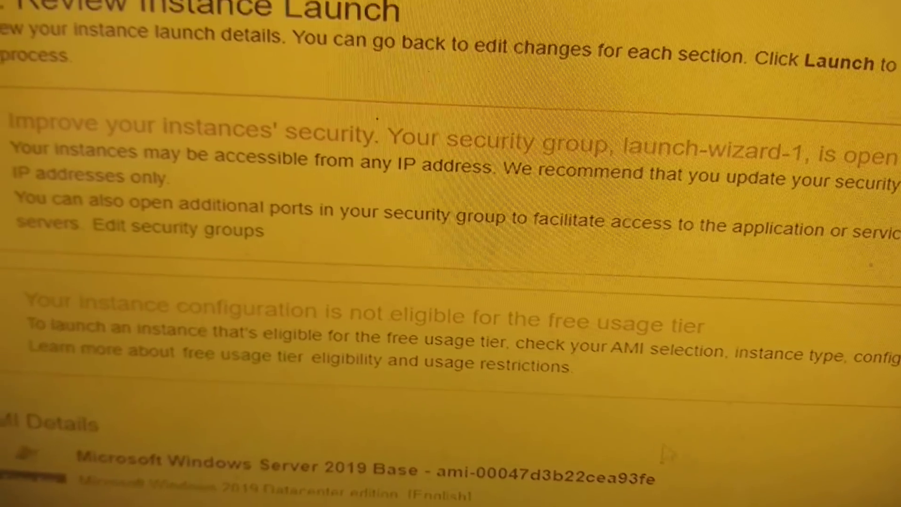
scroll("up", 3)
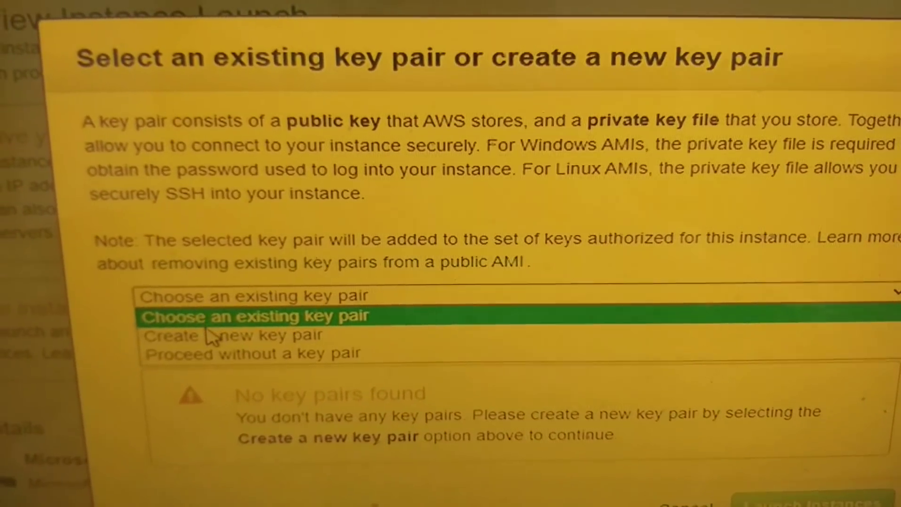
Create a new key pair named R1, download it and attempt to launch the instance
left_click(230, 336)
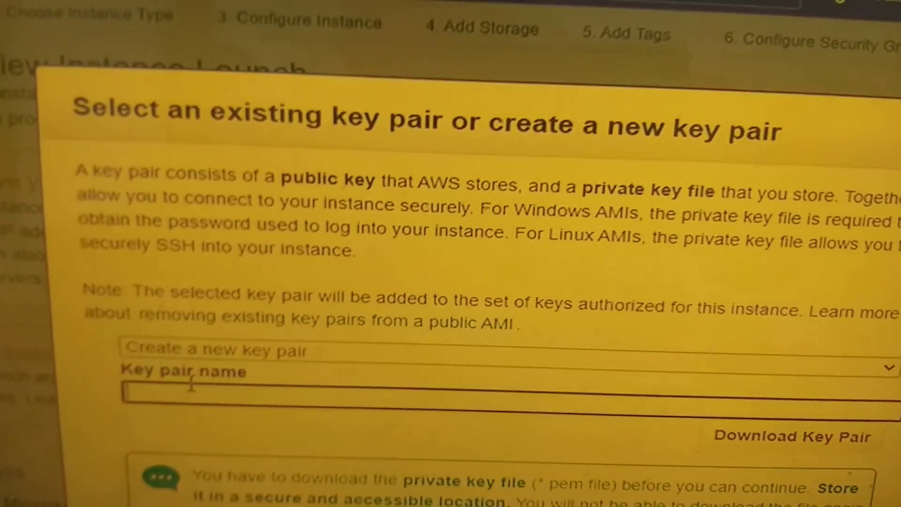
type("R1")
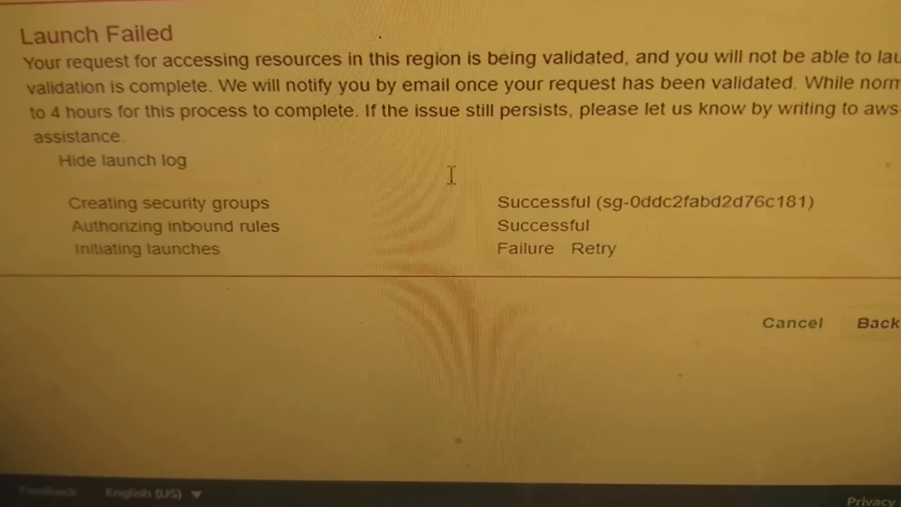
Browse the EC2 dashboard Resources panel for the Canada region
scroll("down", 3)
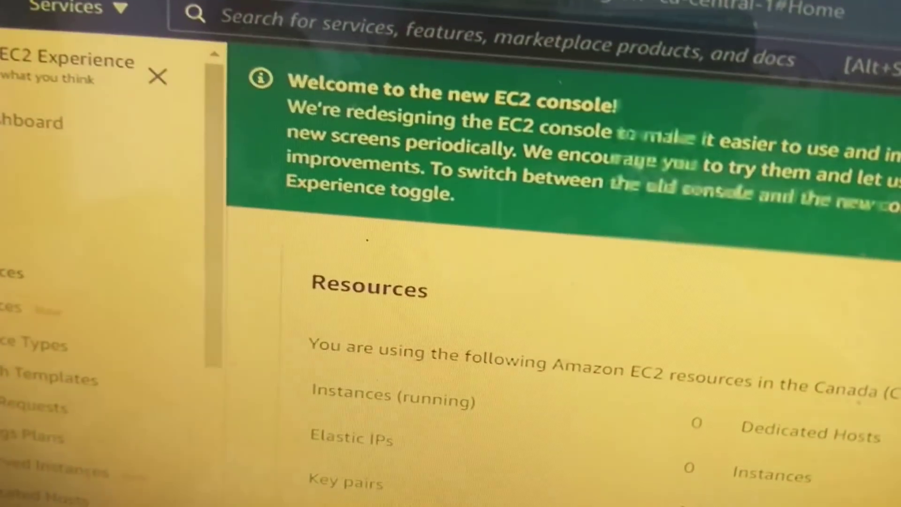
scroll("down", 3)
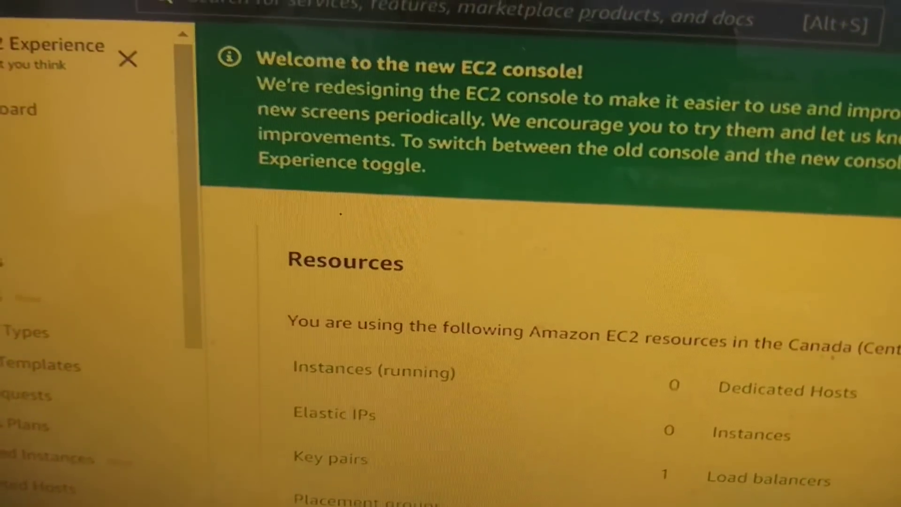
scroll("down", 3)
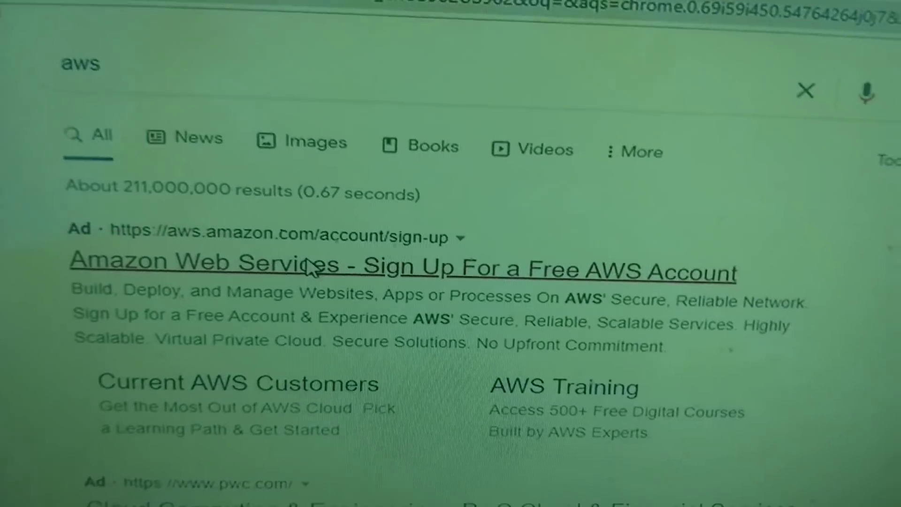
Open the 'Amazon Web Services - Sign Up For a Free AWS Account' result to reach the AWS Free Tier page
left_click(287, 271)
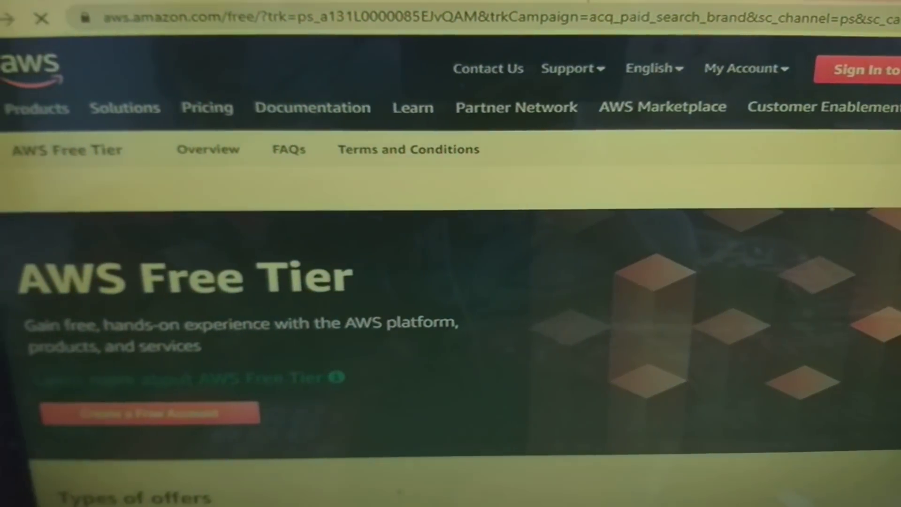
scroll("down", 3)
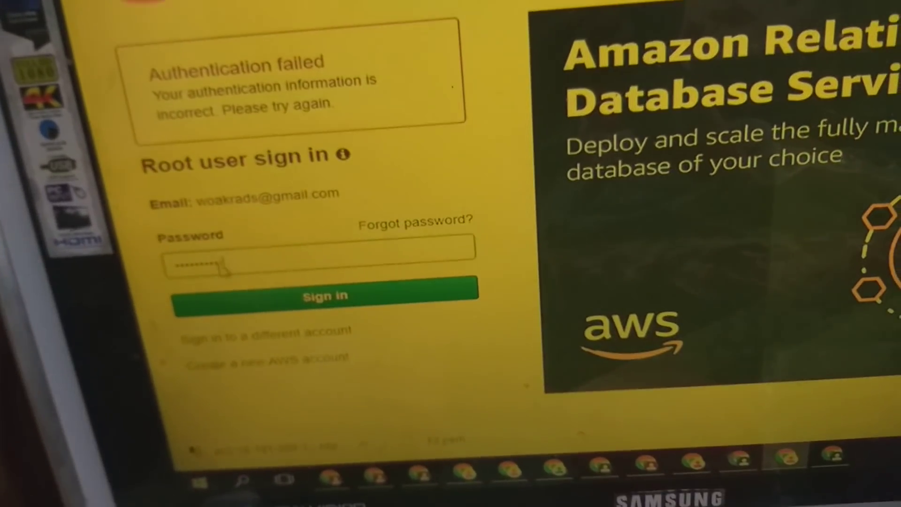
Sign in again with the re-entered password and submit the security check characters
left_click(324, 295)
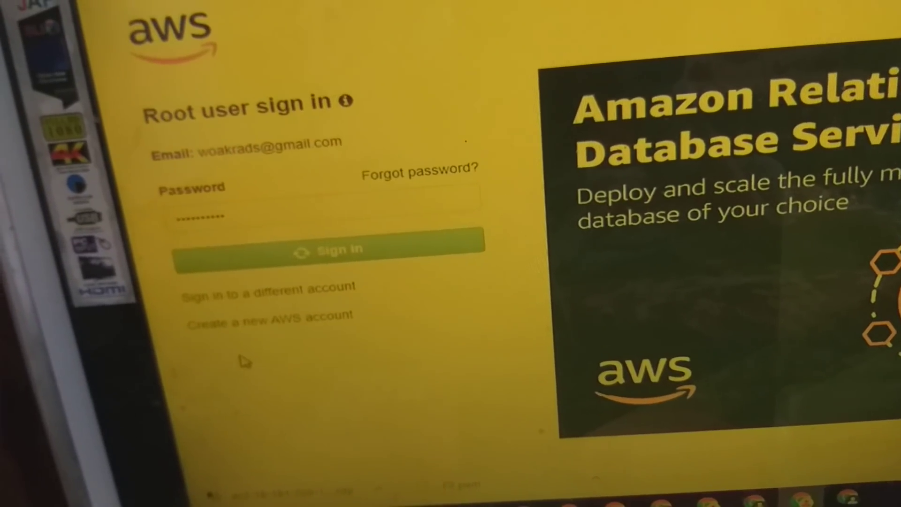
left_click(326, 246)
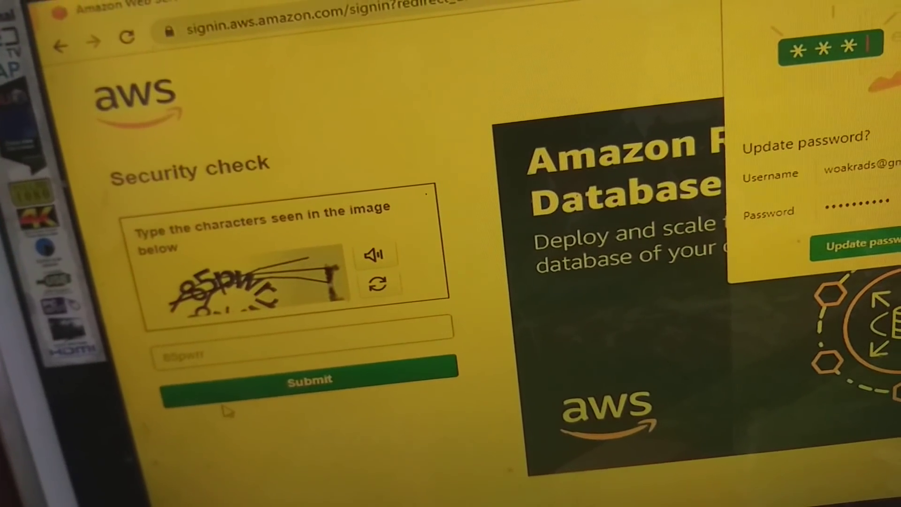
left_click(310, 378)
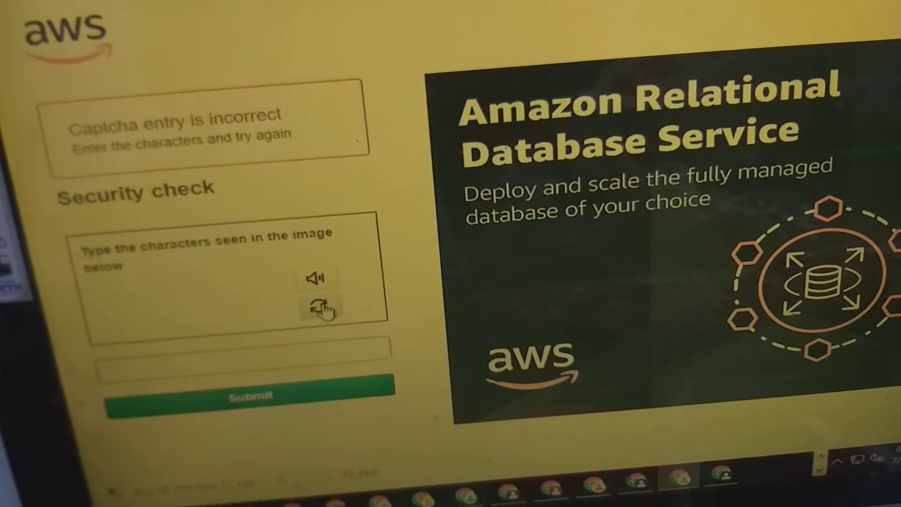
Refresh the captcha, resubmit the new characters and decline the browser's password update
left_click(319, 307)
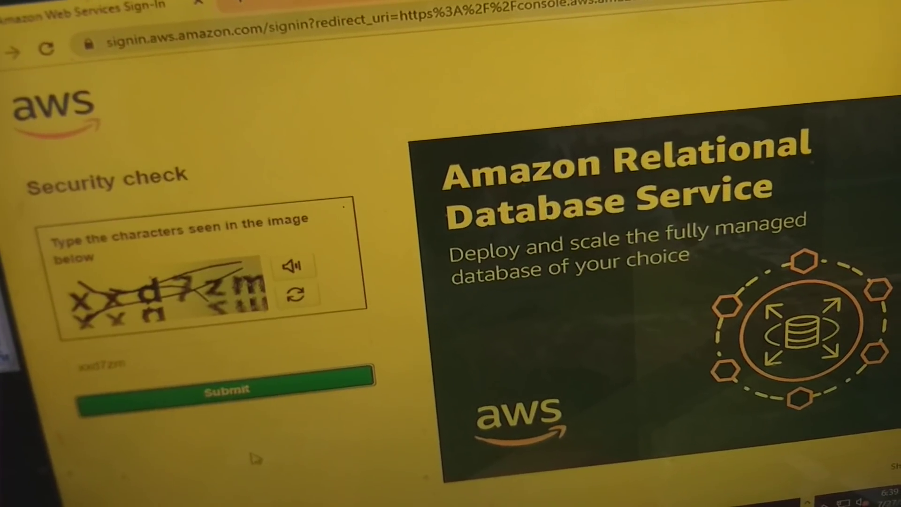
left_click(227, 388)
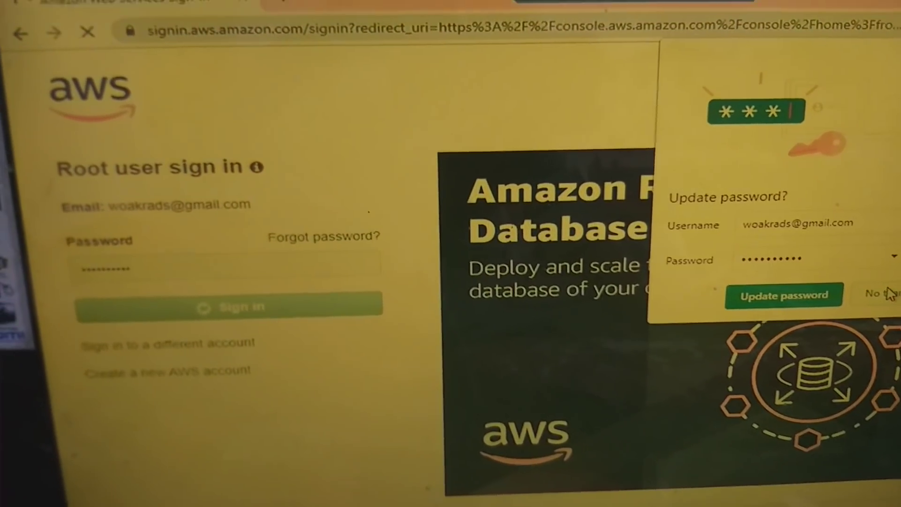
left_click(229, 304)
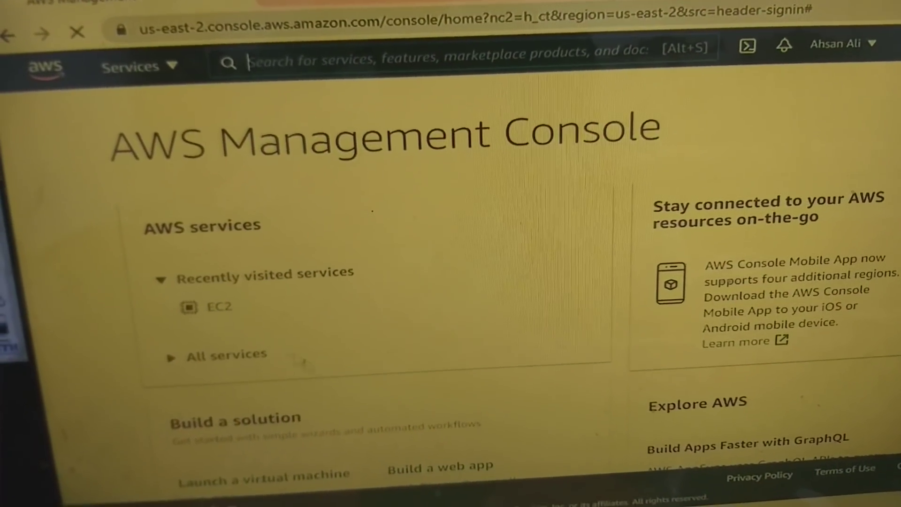
scroll("down", 3)
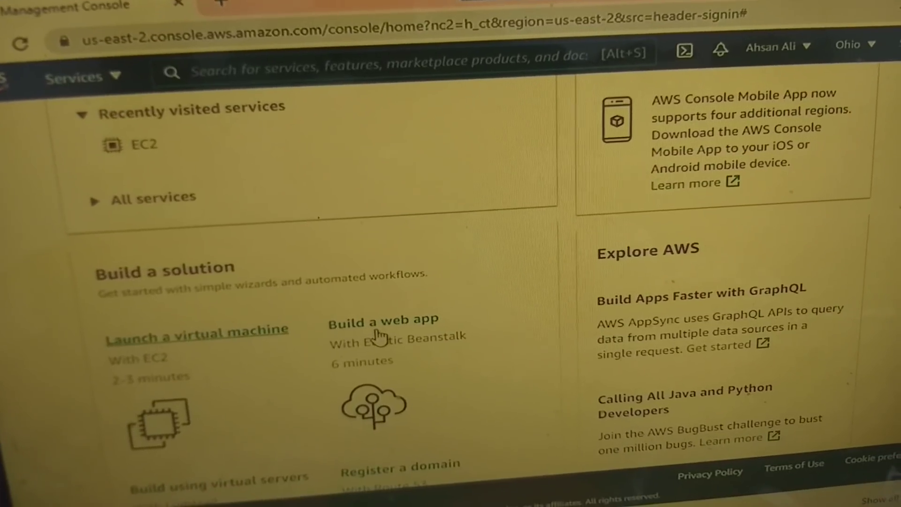
scroll("down", 3)
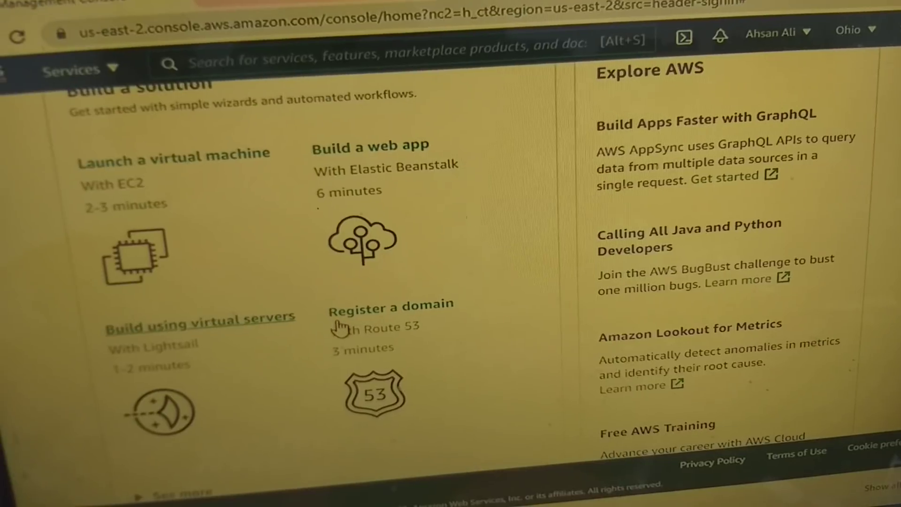
scroll("down", 3)
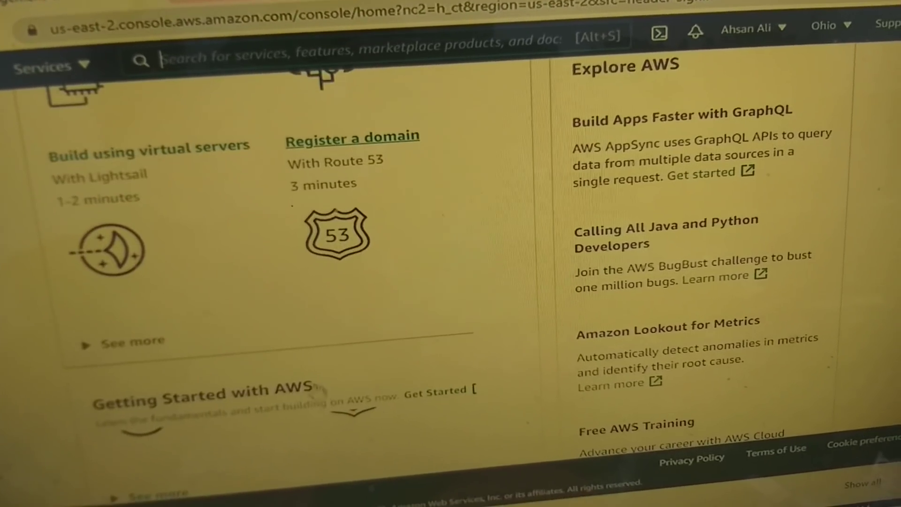
scroll("down", 3)
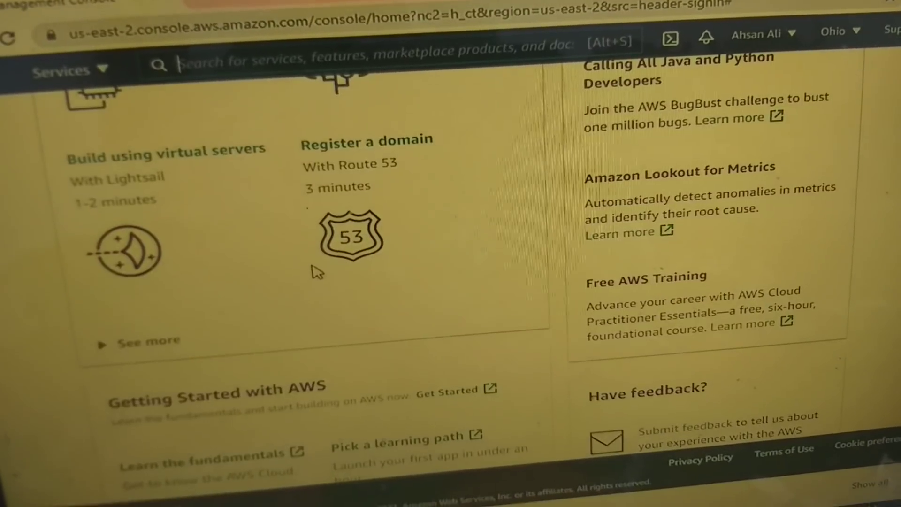
scroll("up", 3)
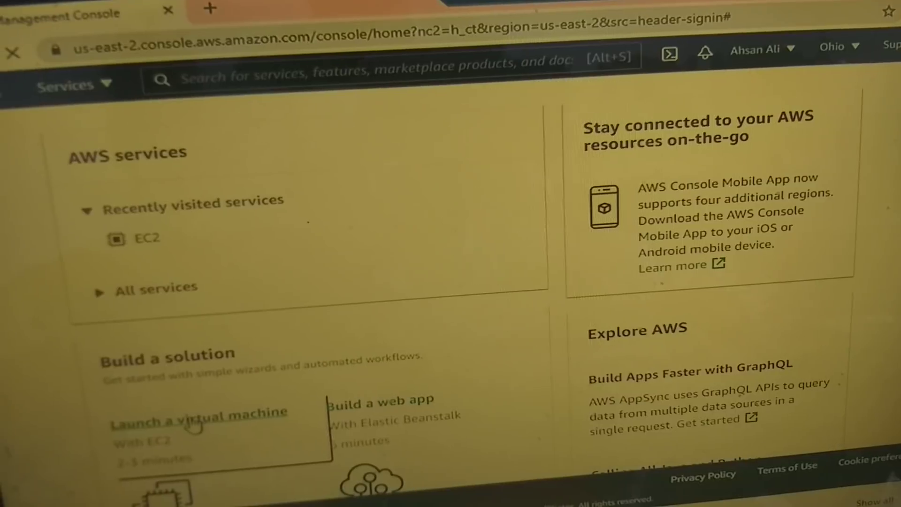
left_click(198, 414)
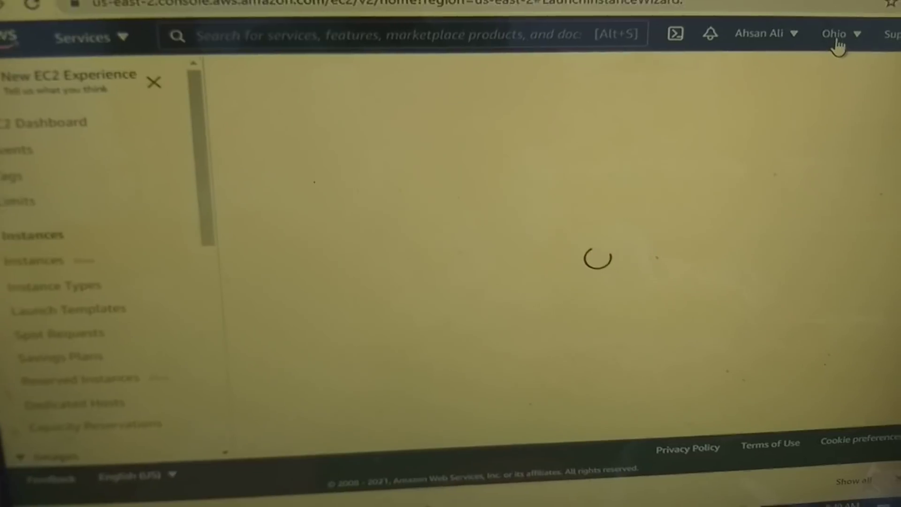
Open the region selector while the EC2 launch wizard loads its AMI step
left_click(837, 34)
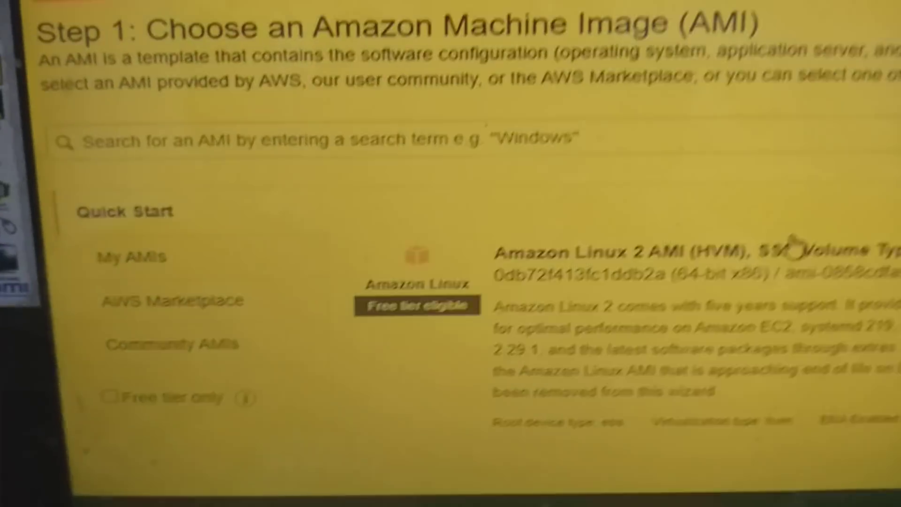
Select an AMI from the Quick Start list to reach the instance type step
scroll("down", 3)
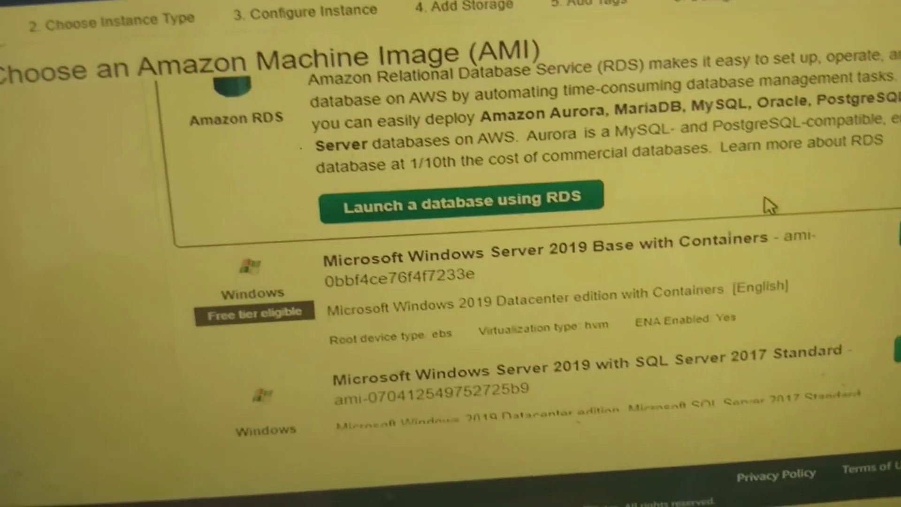
scroll("up", 3)
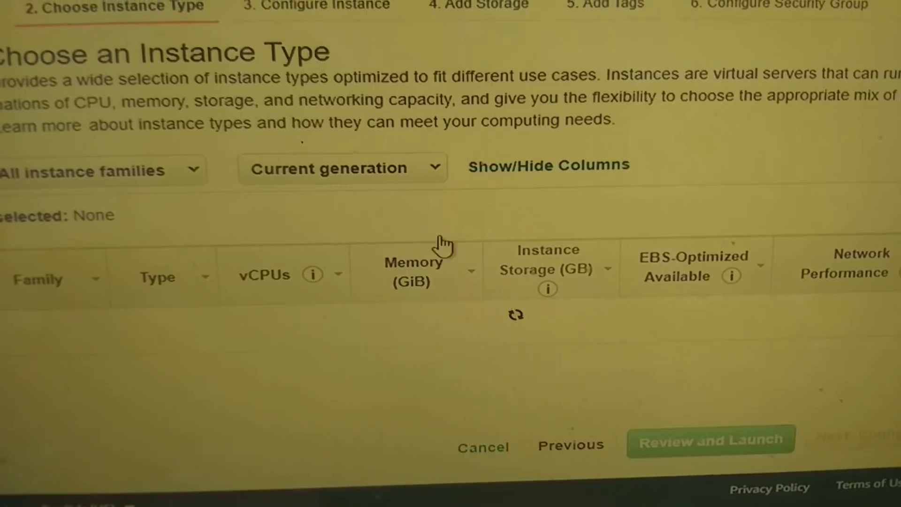
Choose t2.micro, set the root volume to 90 GiB and continue to Review and Launch
left_click(211, 293)
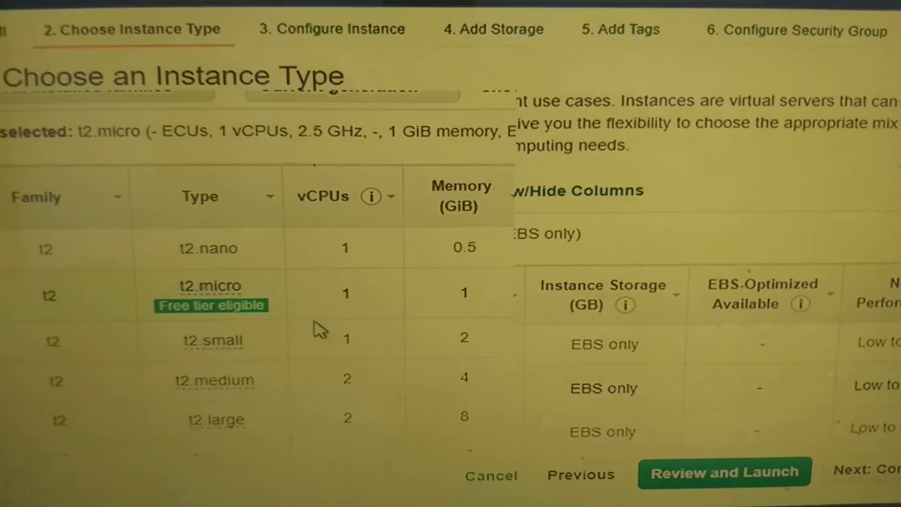
scroll("down", 3)
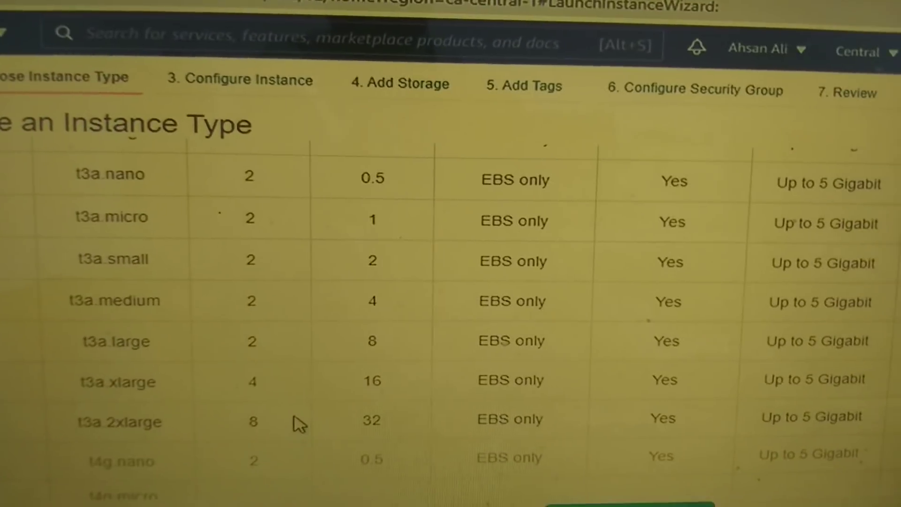
scroll("down", 3)
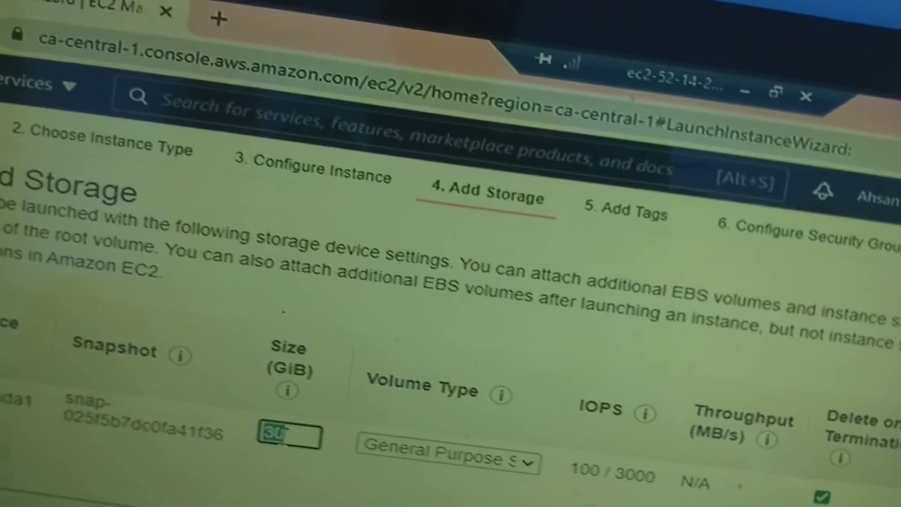
type("90")
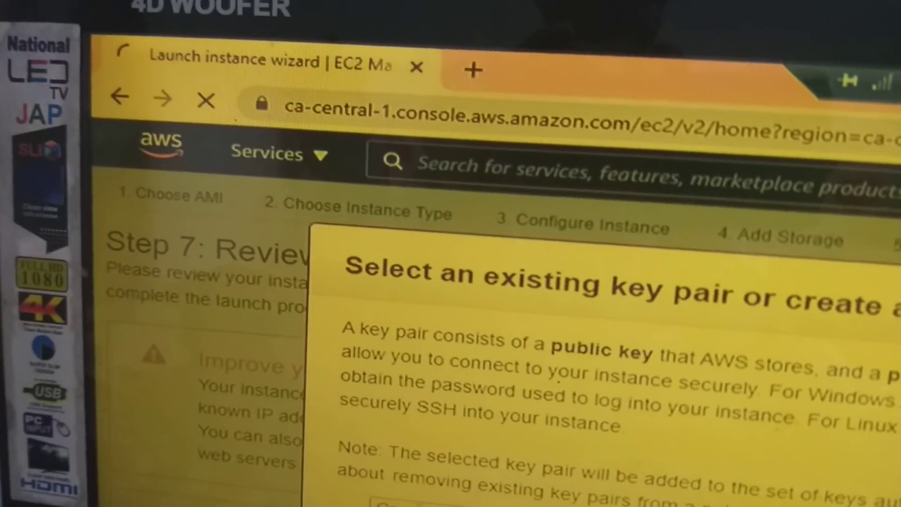
Launch the instance with the new key pair P1
scroll("down", 3)
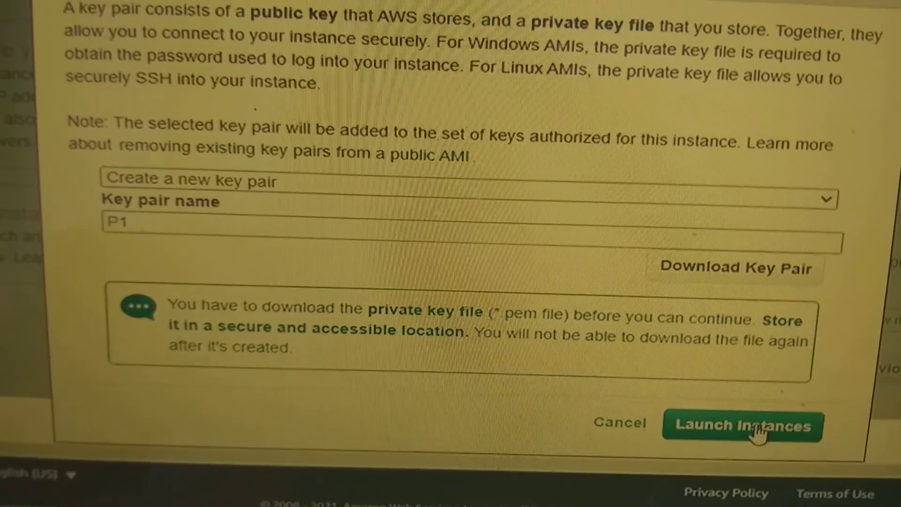
left_click(742, 426)
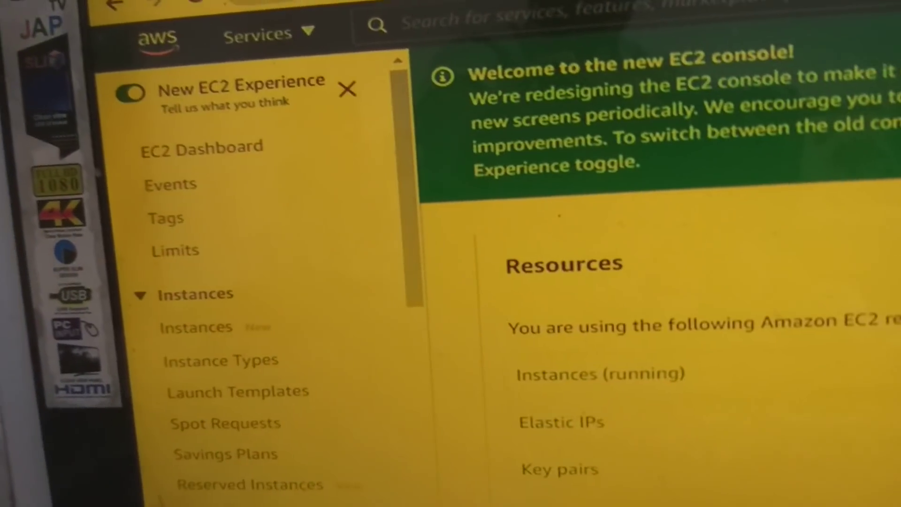
Review the Canada (Central) resource counts and open the running-instances list from the dashboard
scroll("down", 3)
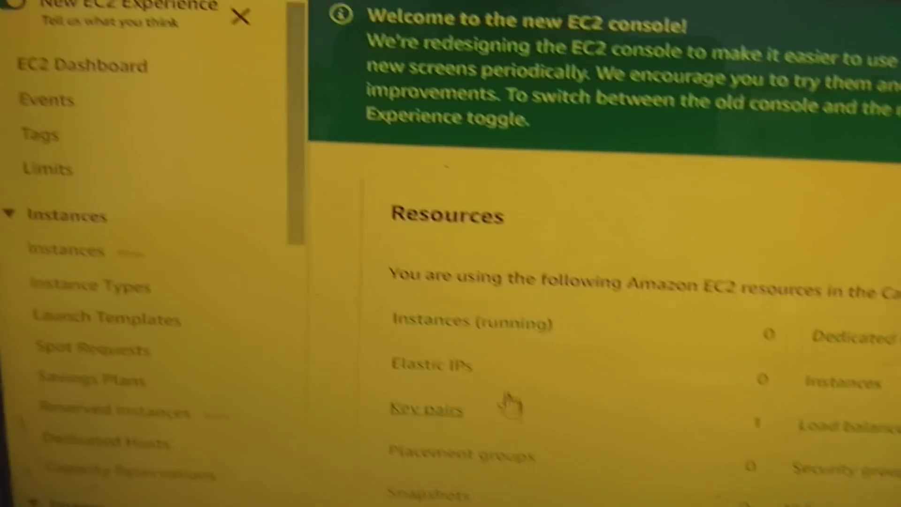
scroll("down", 3)
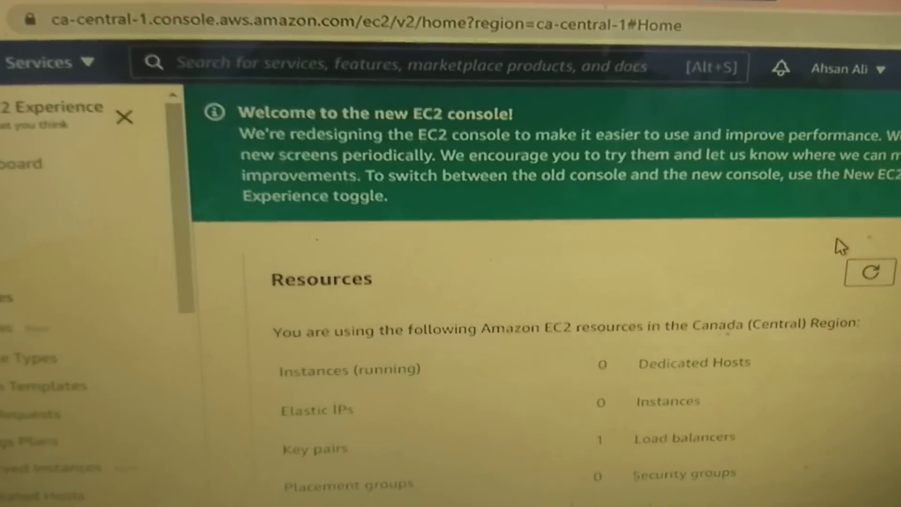
scroll("down", 3)
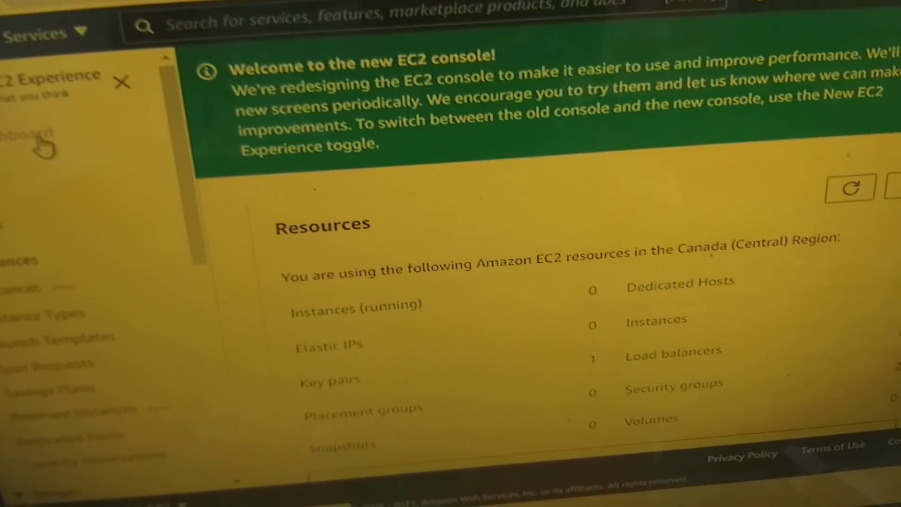
scroll("down", 3)
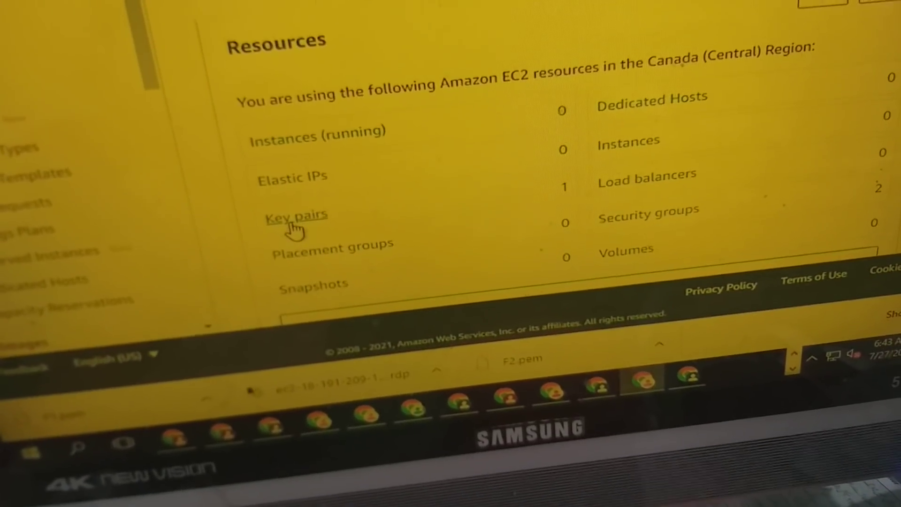
left_click(297, 215)
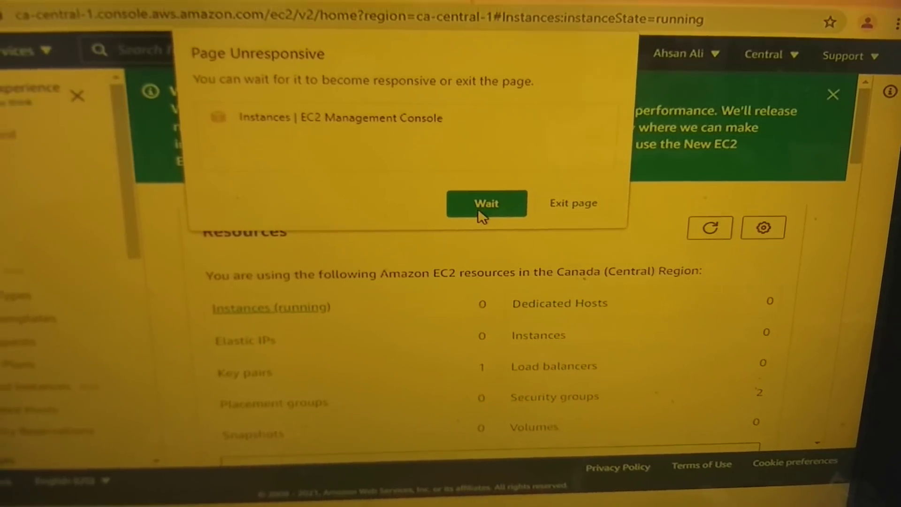
Keep waiting for the Instances page, which loads with the running filter and no matches
left_click(486, 203)
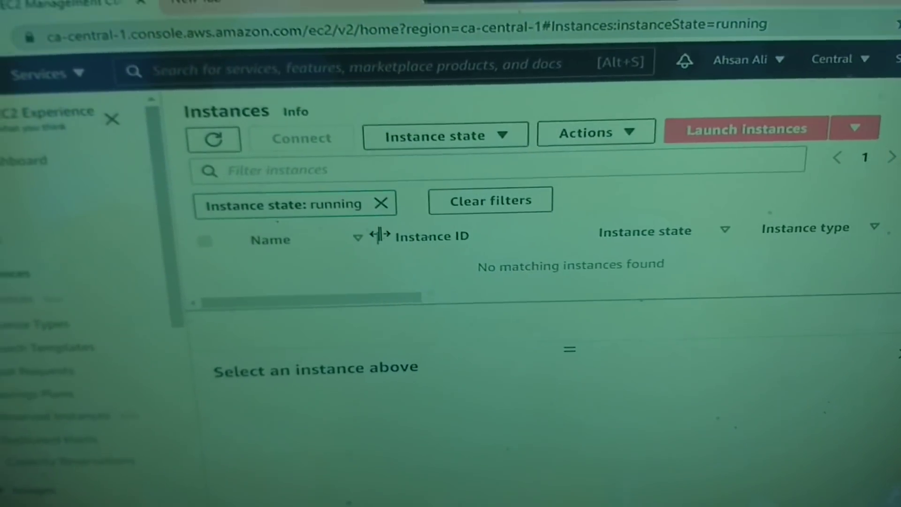
scroll("down", 3)
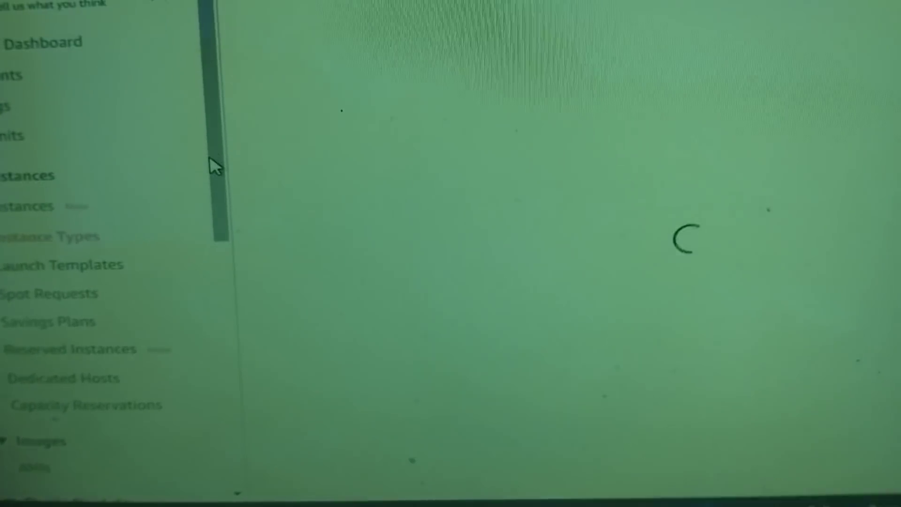
Browse down through the Instance Types table
scroll("down", 3)
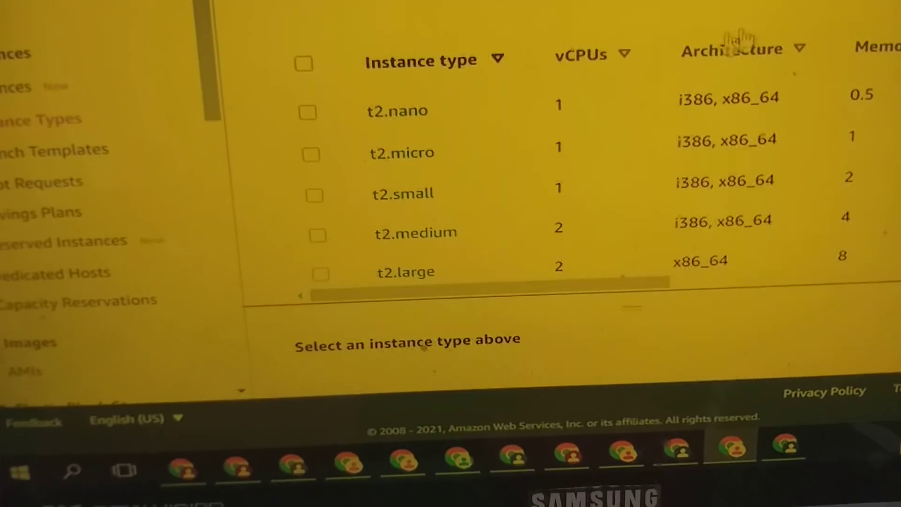
scroll("down", 3)
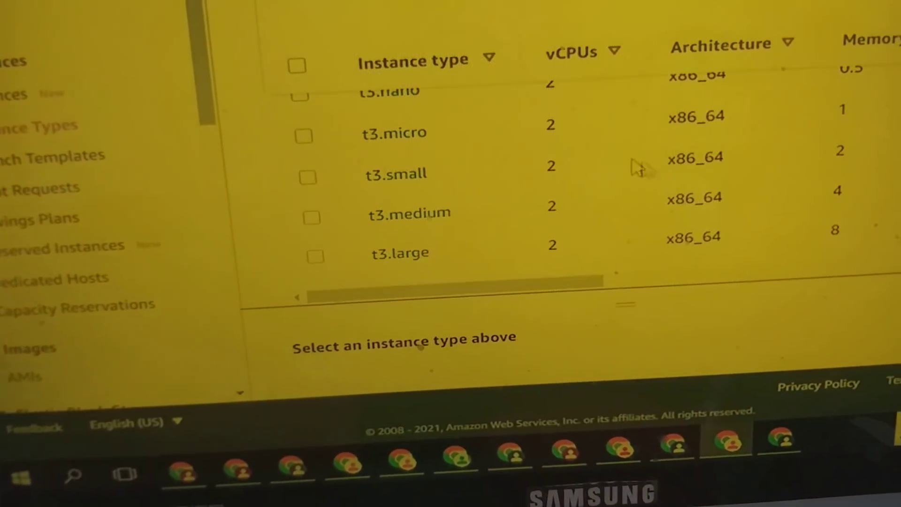
scroll("down", 3)
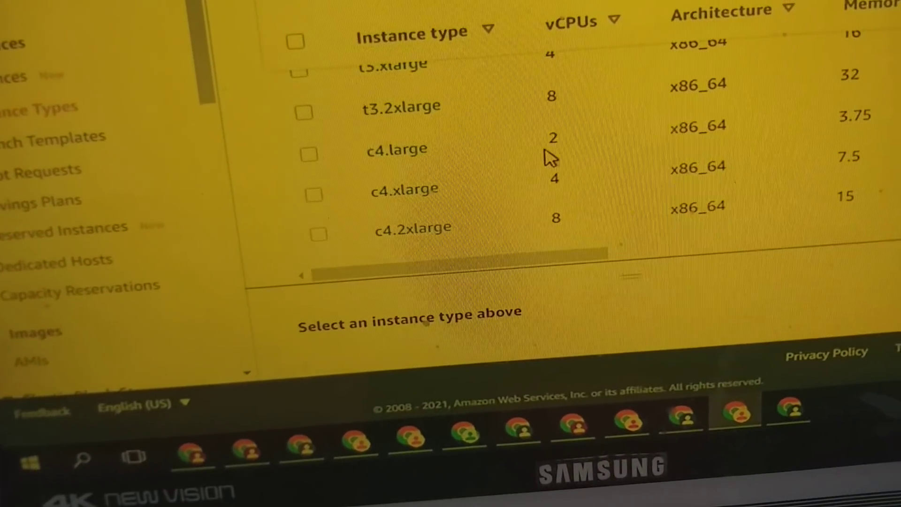
scroll("down", 3)
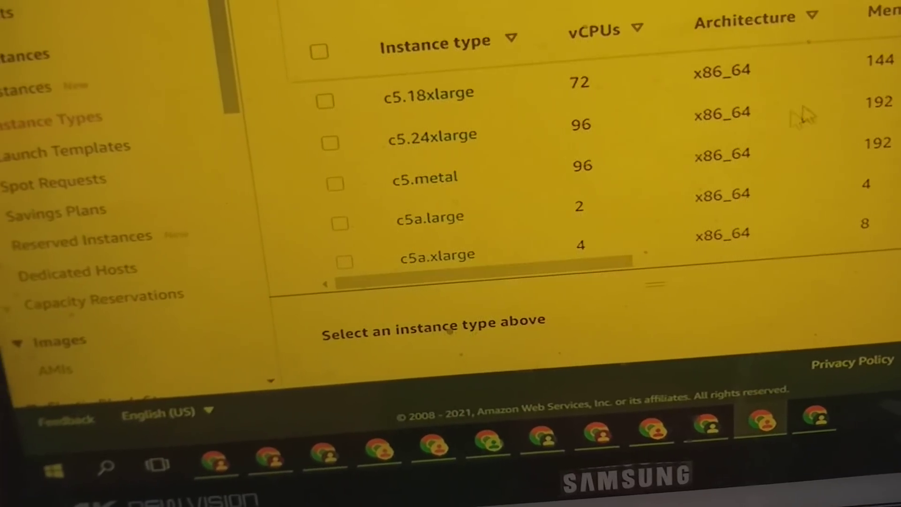
scroll("down", 3)
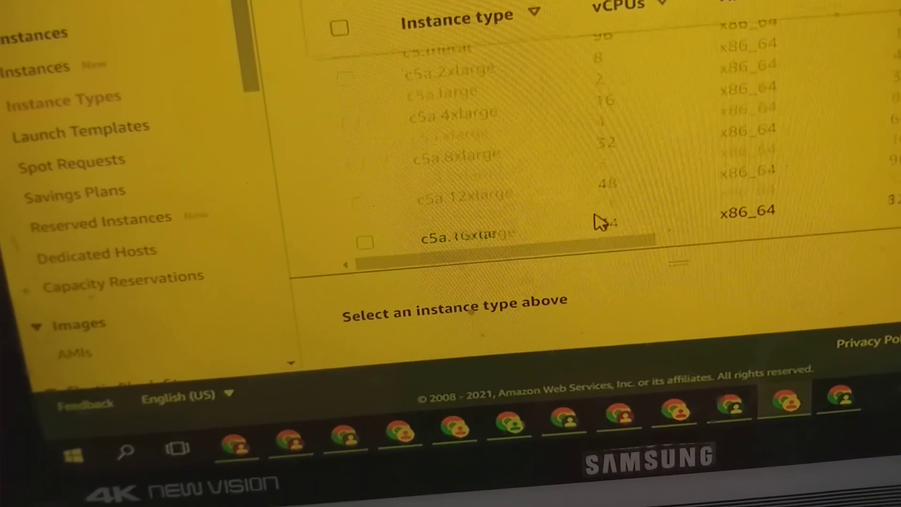
scroll("down", 3)
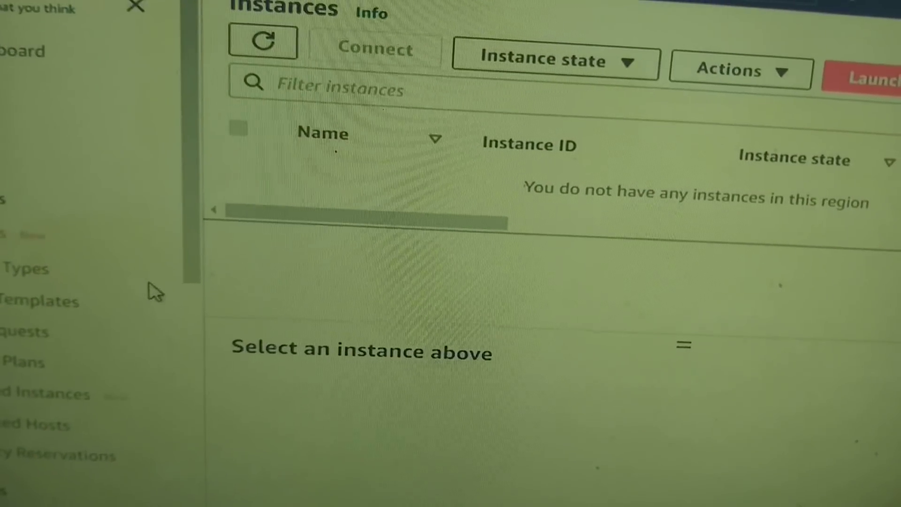
scroll("up", 3)
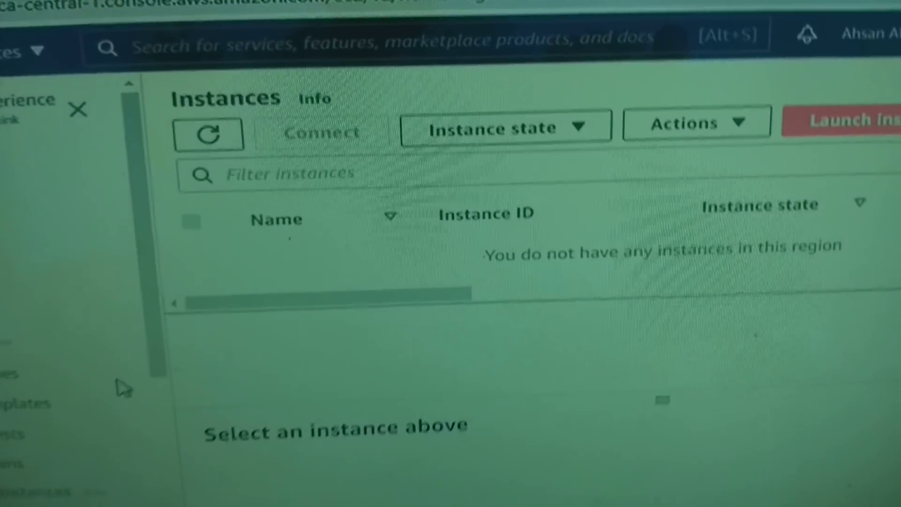
scroll("up", 3)
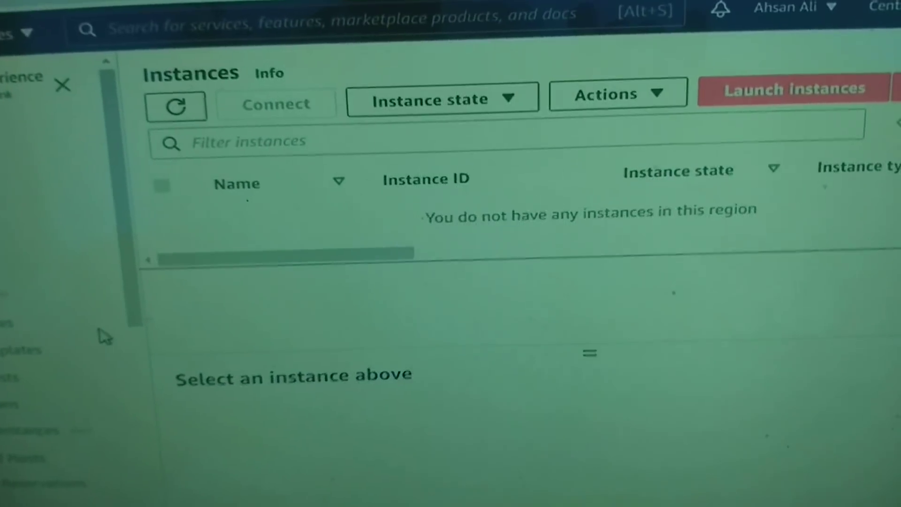